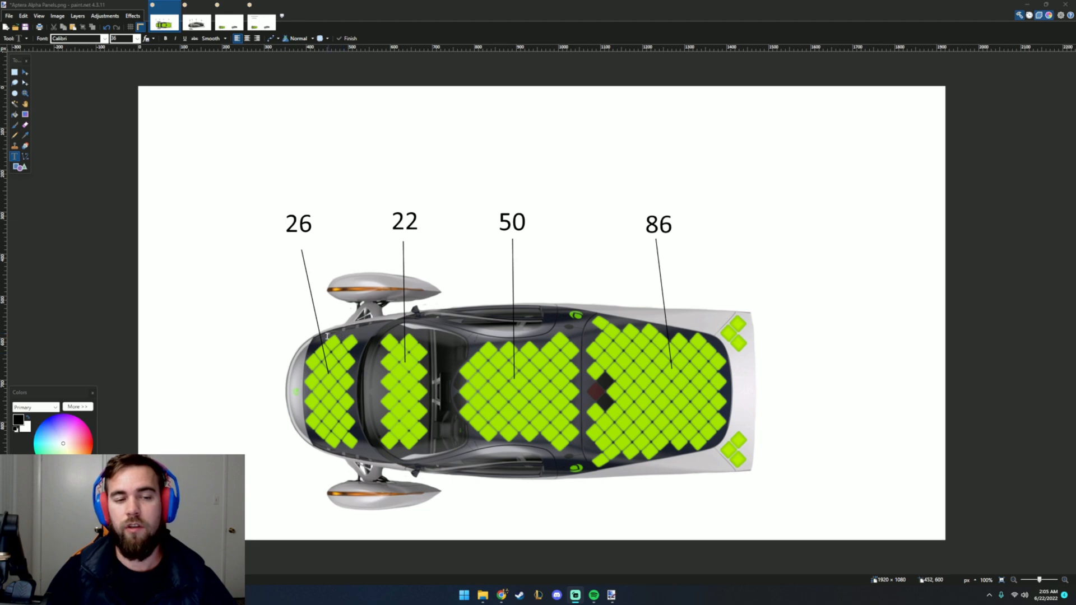
{"action": "mouse_move", "coordinate": [301, 238]}
{"action": "type", "text": "184 Panels"}
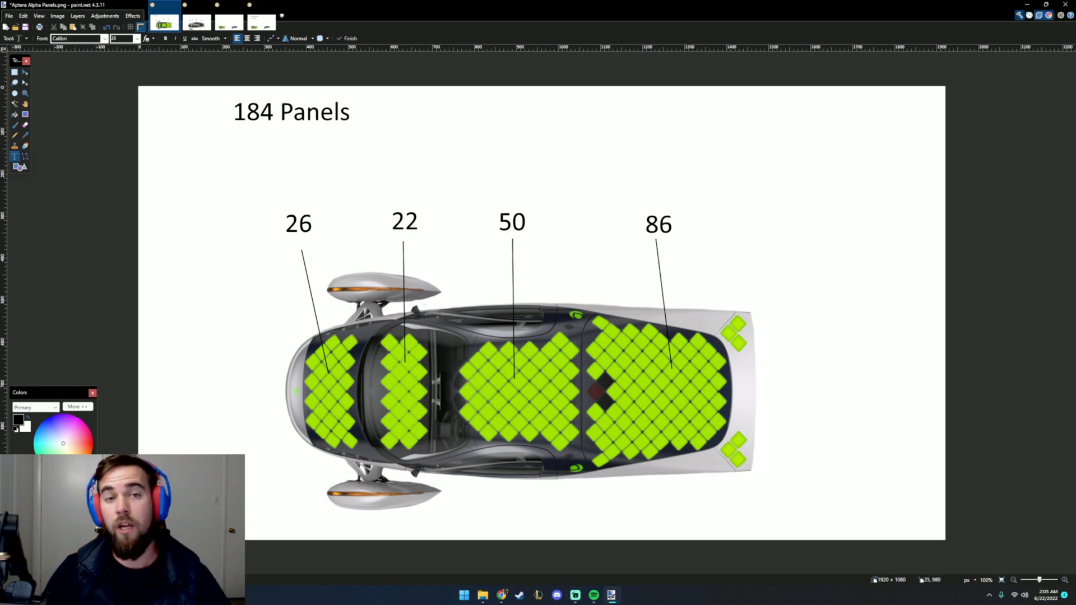
Add the '700 Watt' and '~3.8 W/Panel' labels above the car, then move to the second car image
{"action": "type", "text": "700 Watt"}
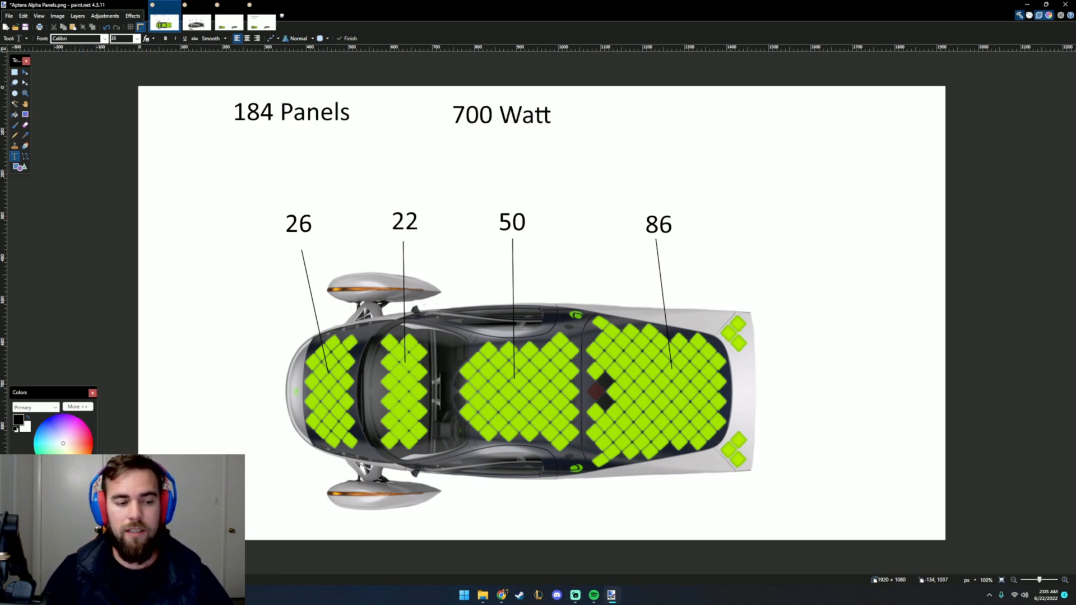
{"action": "type", "text": "~3.8 W/Panel"}
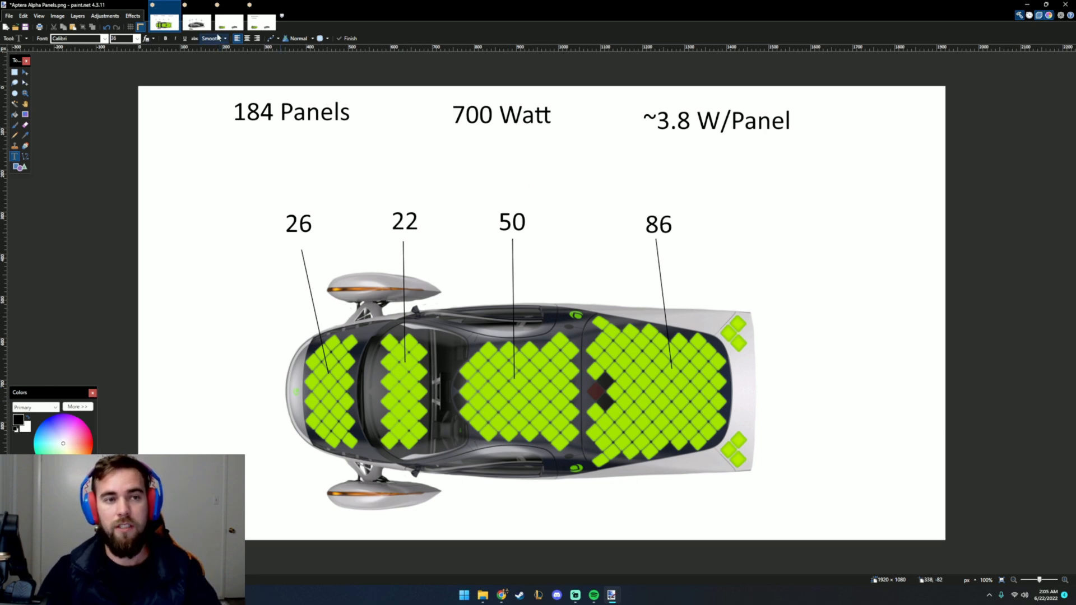
{"action": "left_click", "coordinate": [195, 22]}
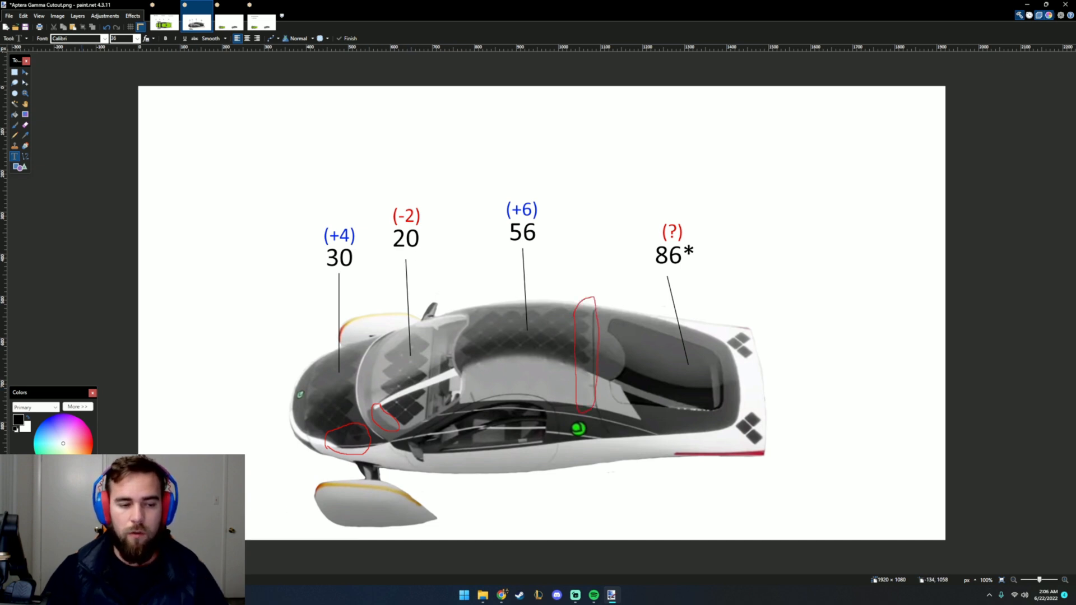
{"action": "mouse_move", "coordinate": [588, 314]}
{"action": "type", "text": "192 Panels"}
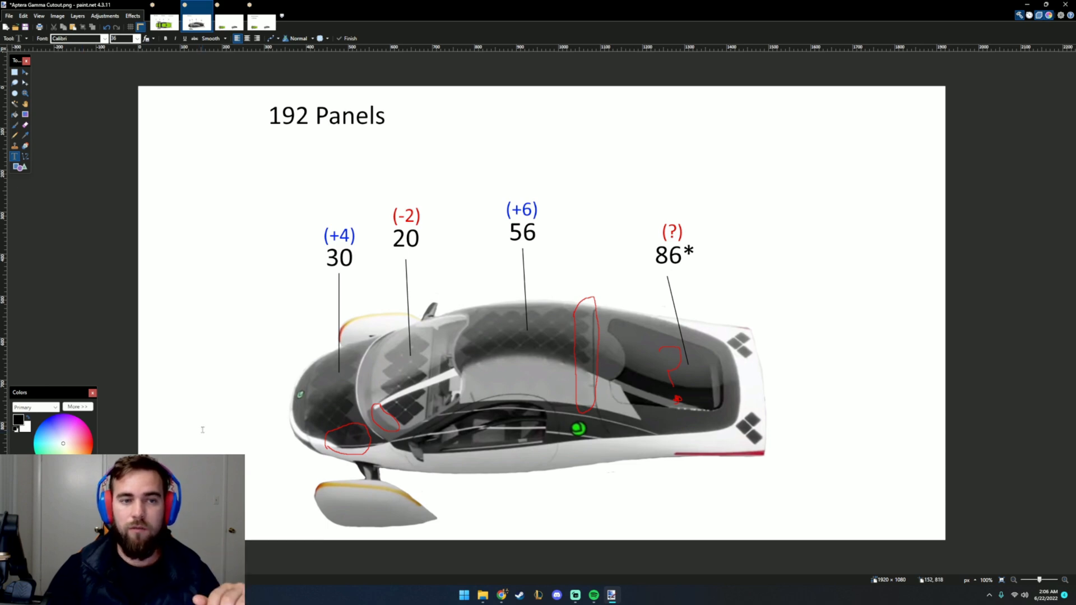
Add the '729.6 Watts' heading to the Gamma image and return to the Alpha panel layout
{"action": "type", "text": "729.6 Watts"}
{"action": "type", "text": "4.2% Increase"}
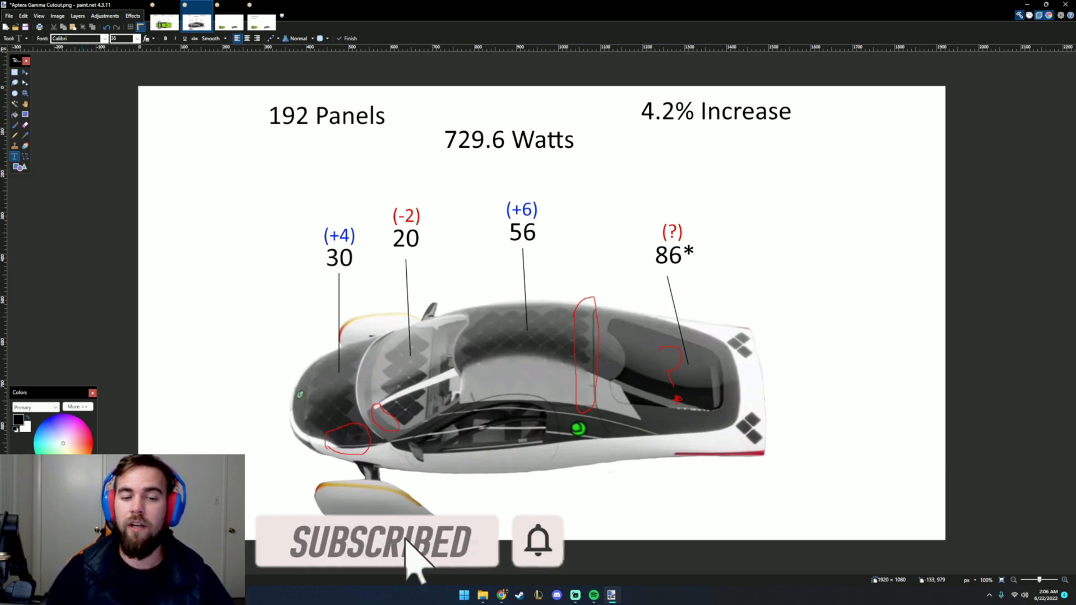
{"action": "mouse_move", "coordinate": [208, 160]}
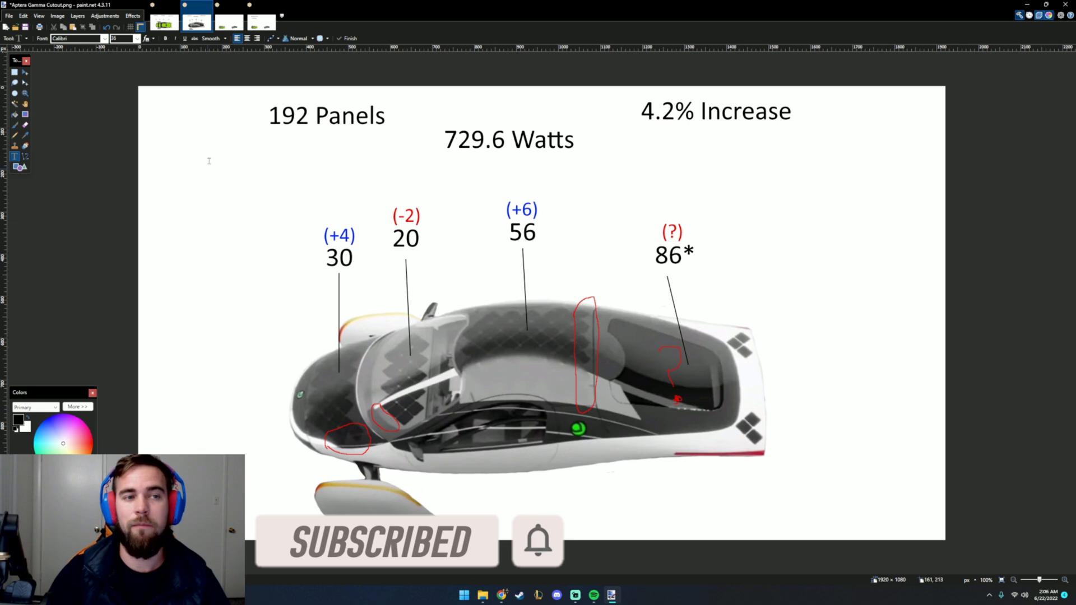
{"action": "left_click", "coordinate": [164, 21]}
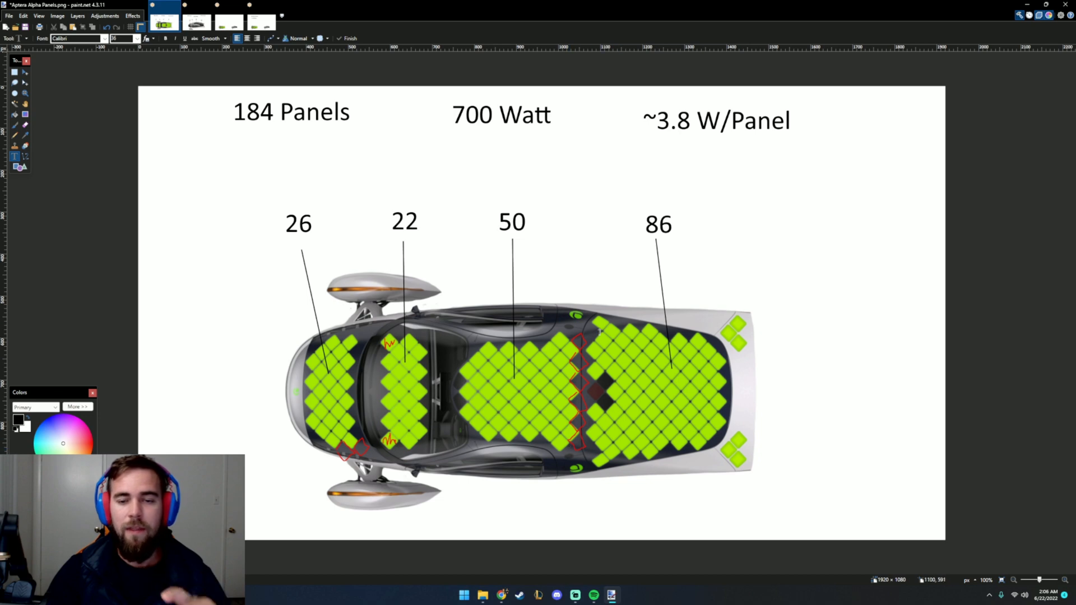
{"action": "left_click", "coordinate": [198, 20]}
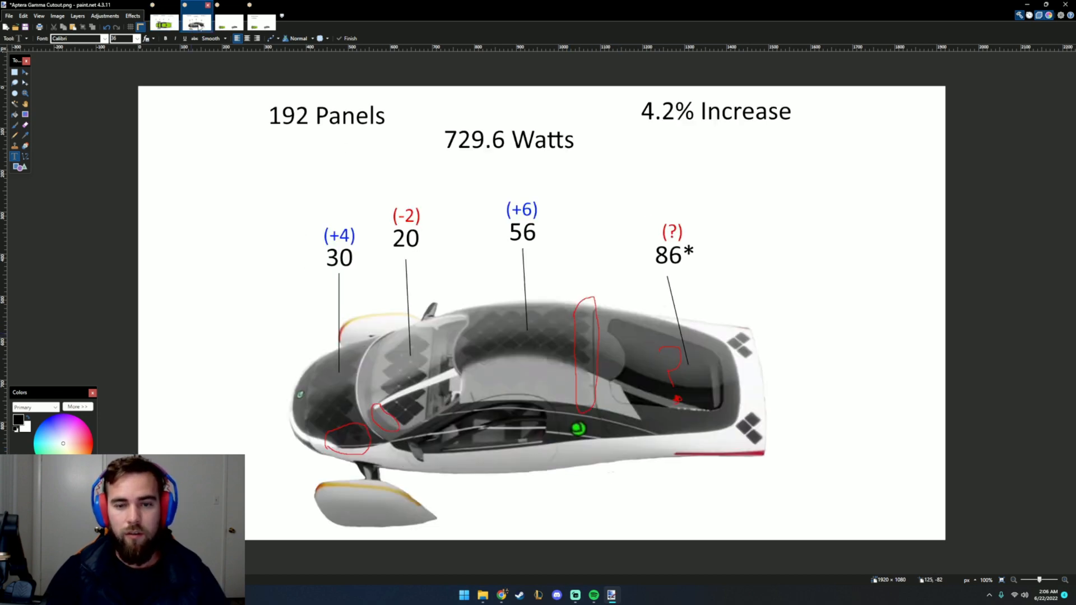
{"action": "left_click", "coordinate": [162, 22]}
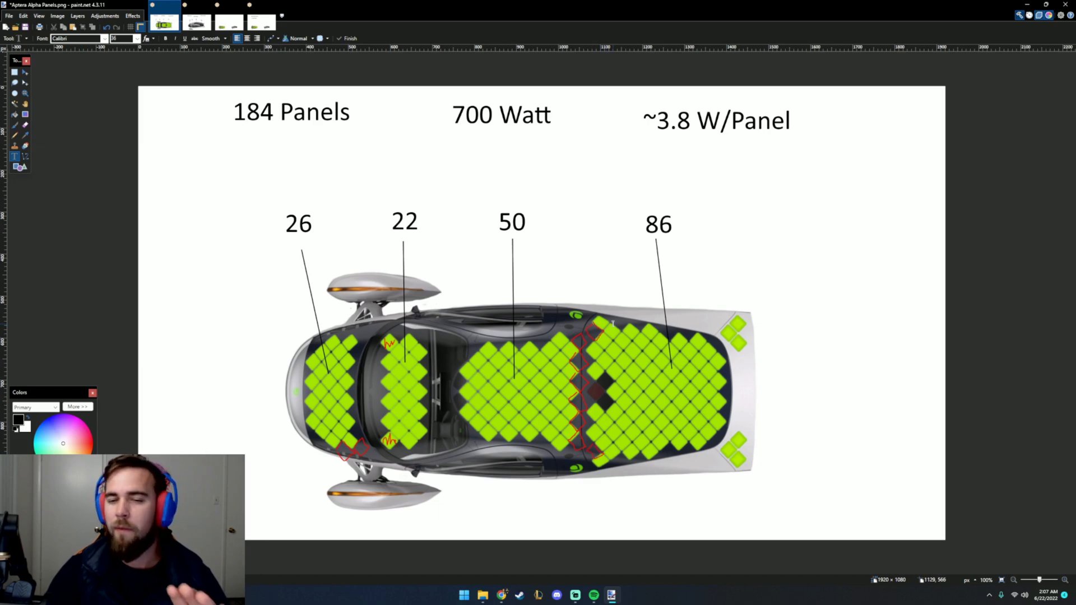
{"action": "left_click", "coordinate": [196, 23]}
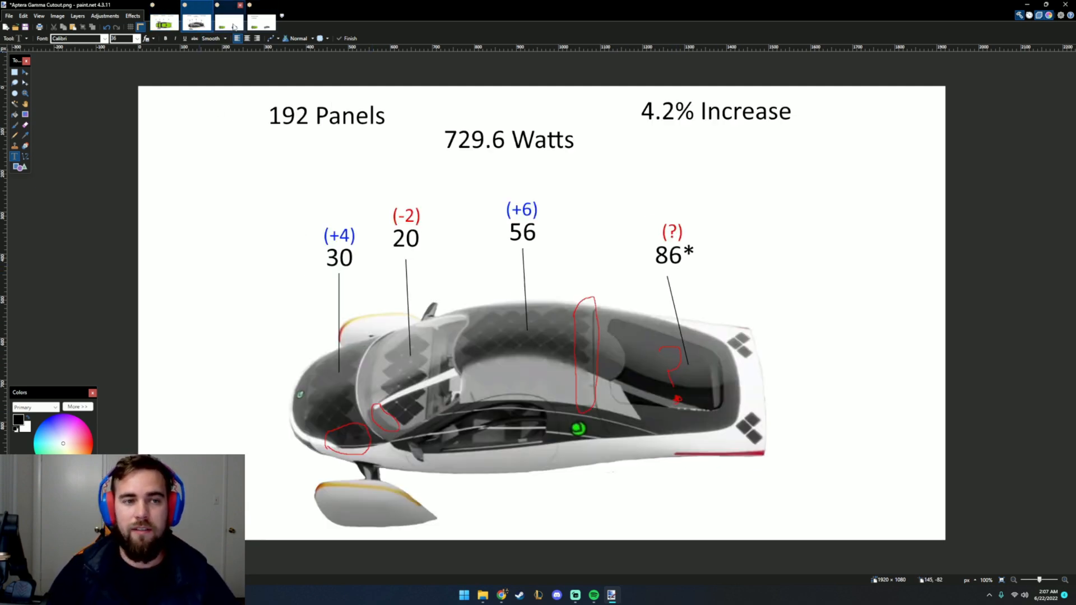
{"action": "left_click", "coordinate": [228, 21]}
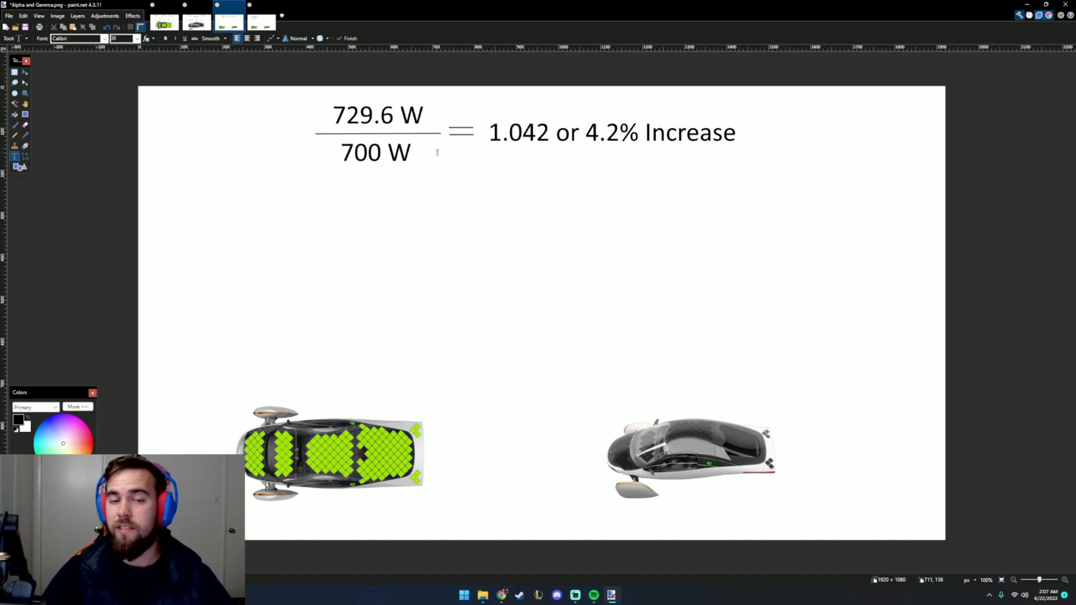
{"action": "mouse_move", "coordinate": [570, 164]}
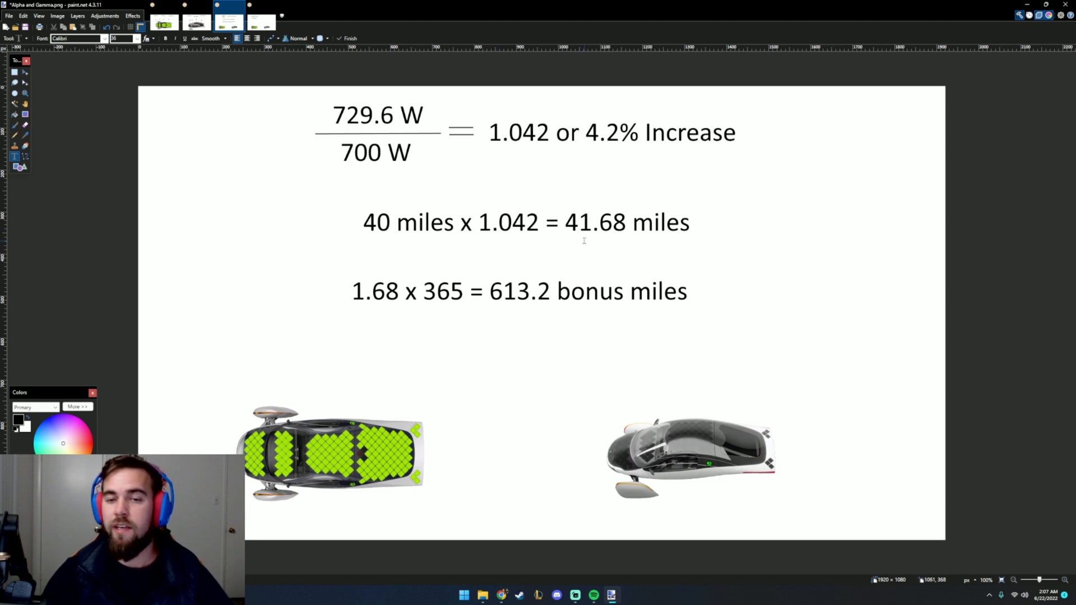
{"action": "mouse_move", "coordinate": [569, 263]}
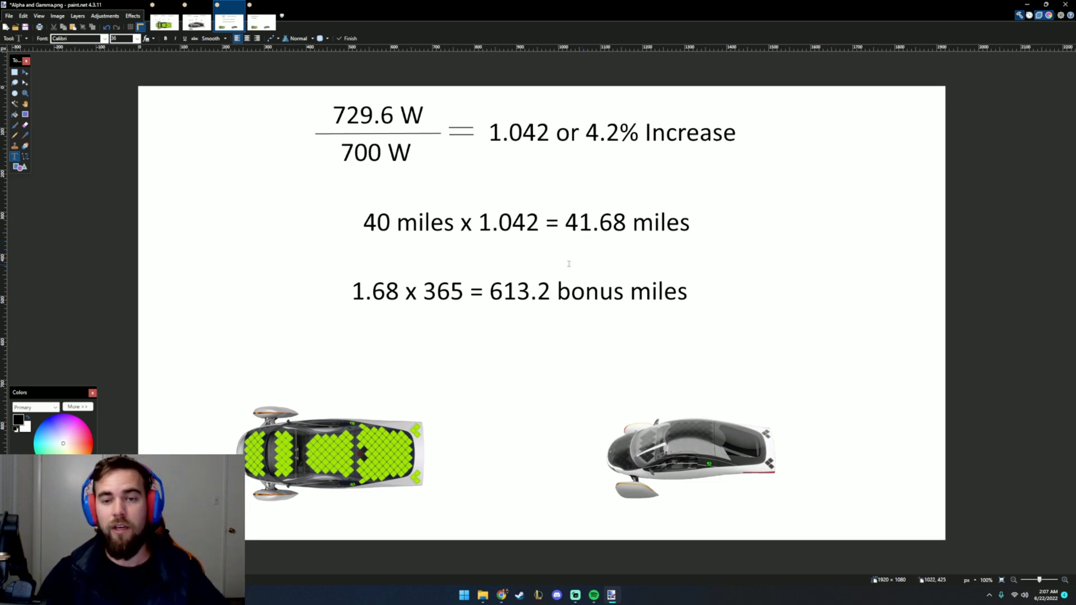
{"action": "mouse_move", "coordinate": [476, 326]}
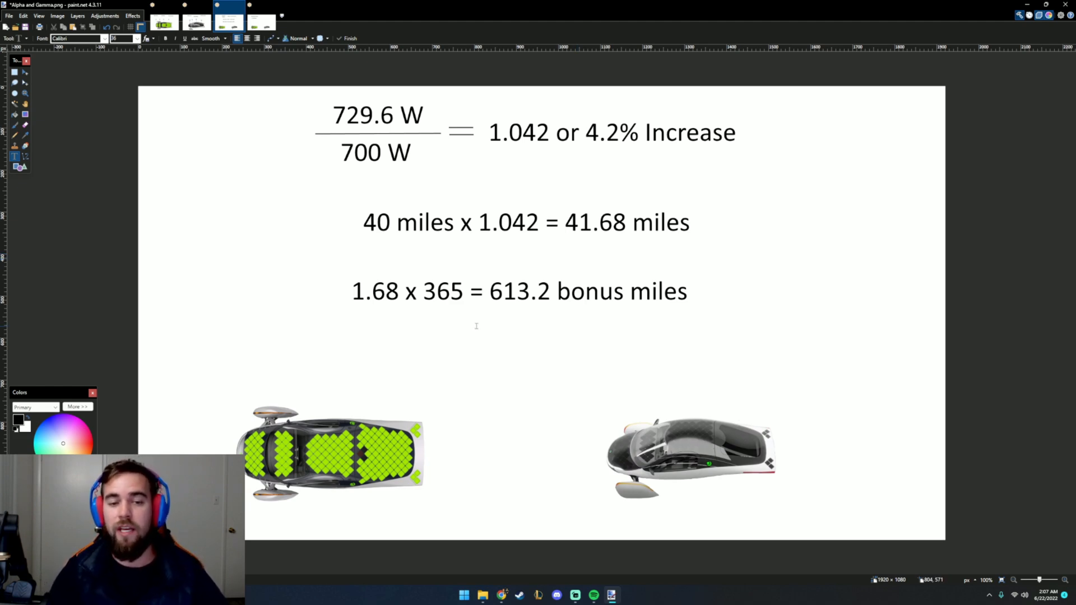
{"action": "mouse_move", "coordinate": [513, 317]}
{"action": "type", "text": "At least  ~306, which is pretty good!"}
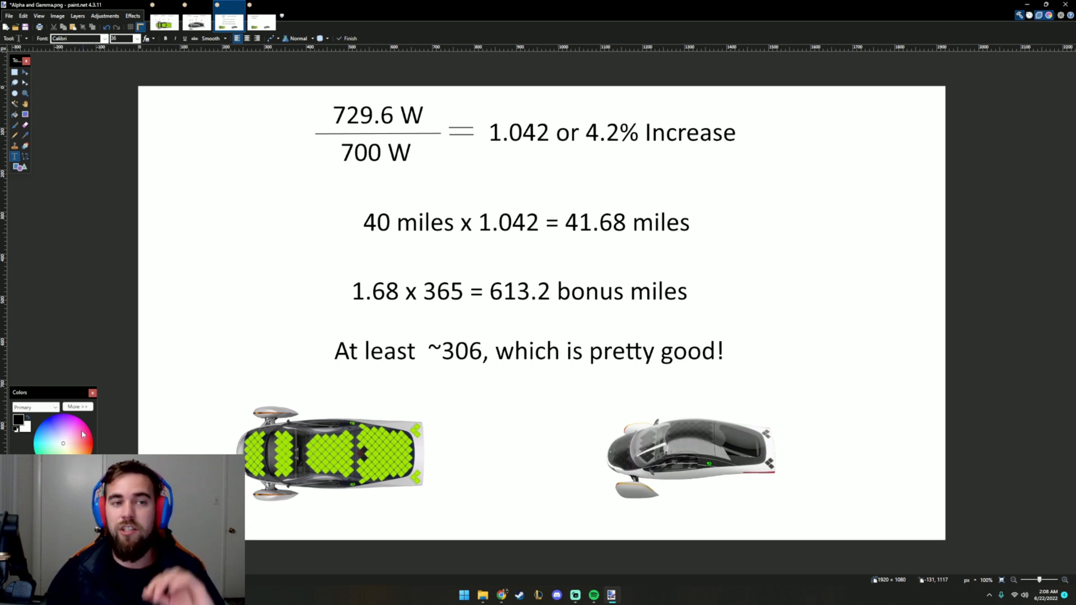
Add 700 W/192 Panels and 3.65 W/Panel in the per-panel image, then return to the range calculations
{"action": "left_click", "coordinate": [261, 22]}
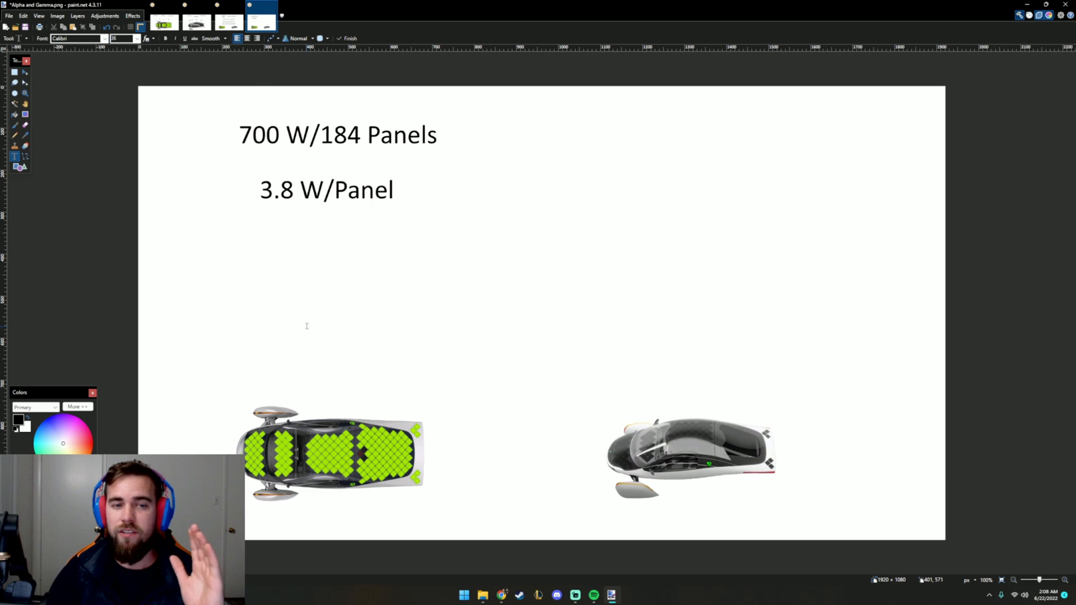
{"action": "mouse_move", "coordinate": [342, 444]}
{"action": "type", "text": "3.65 W/Panel"}
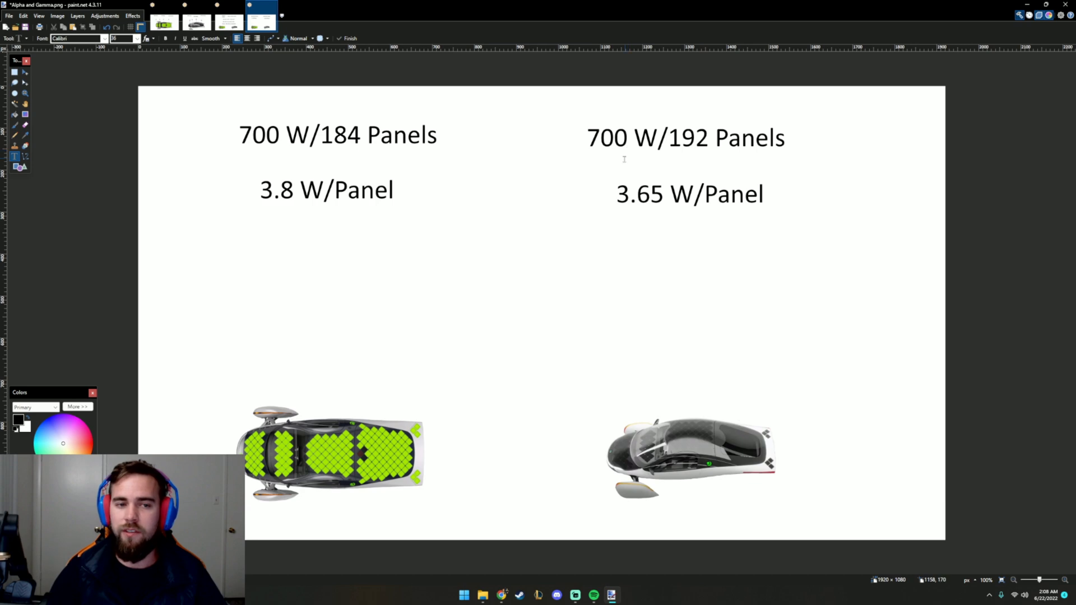
{"action": "mouse_move", "coordinate": [641, 204]}
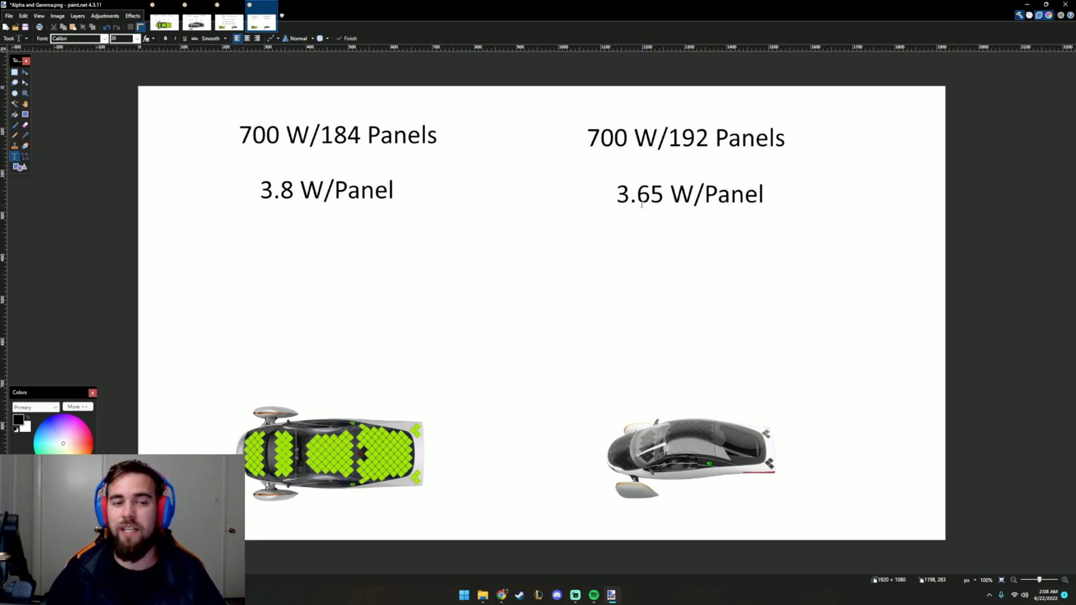
{"action": "mouse_move", "coordinate": [376, 209]}
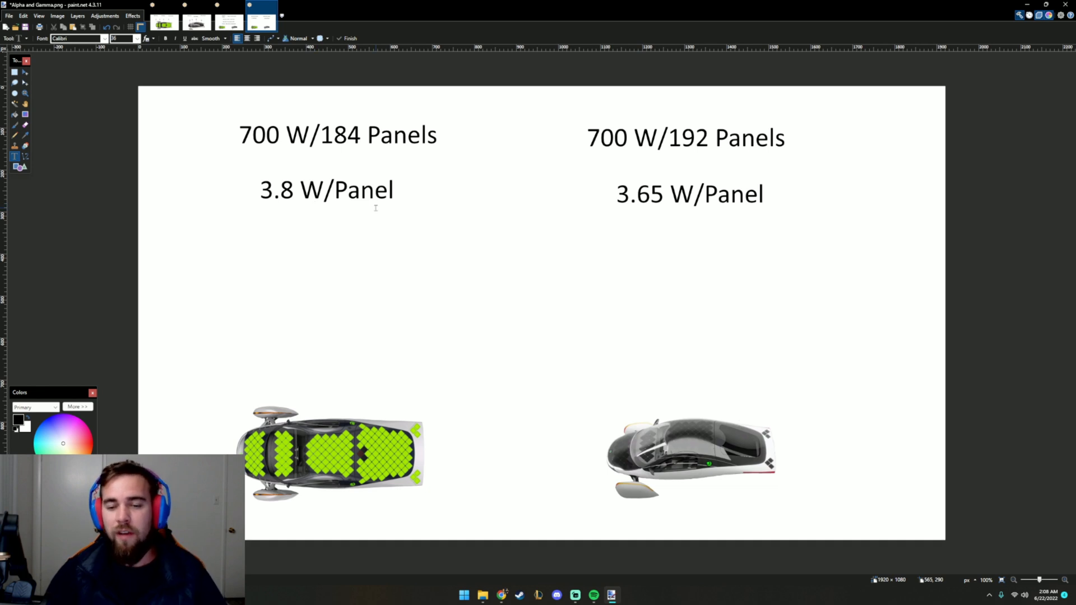
{"action": "mouse_move", "coordinate": [378, 61]}
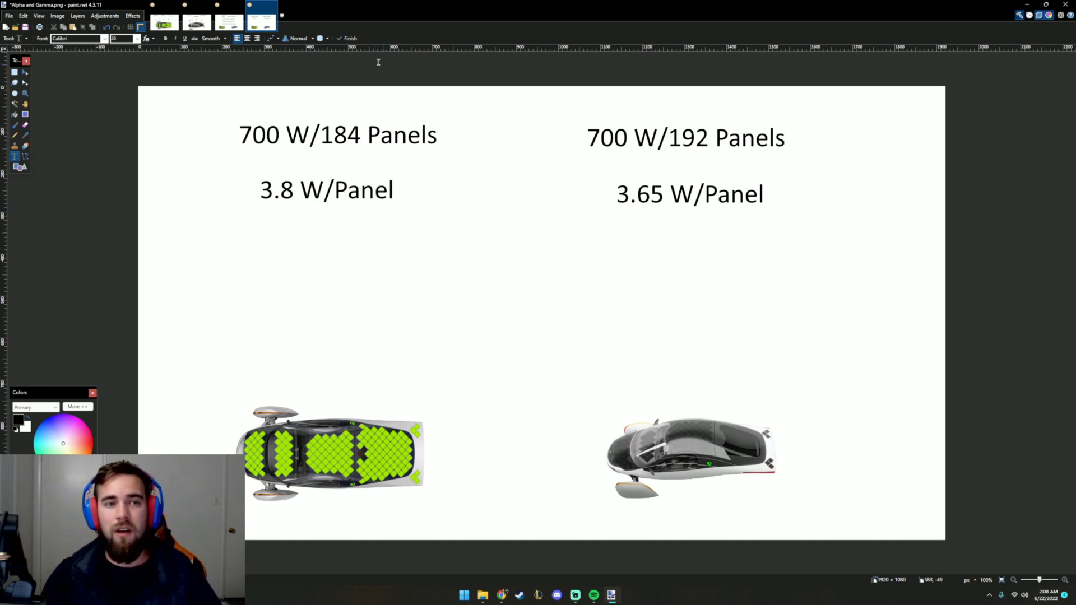
{"action": "left_click", "coordinate": [228, 21]}
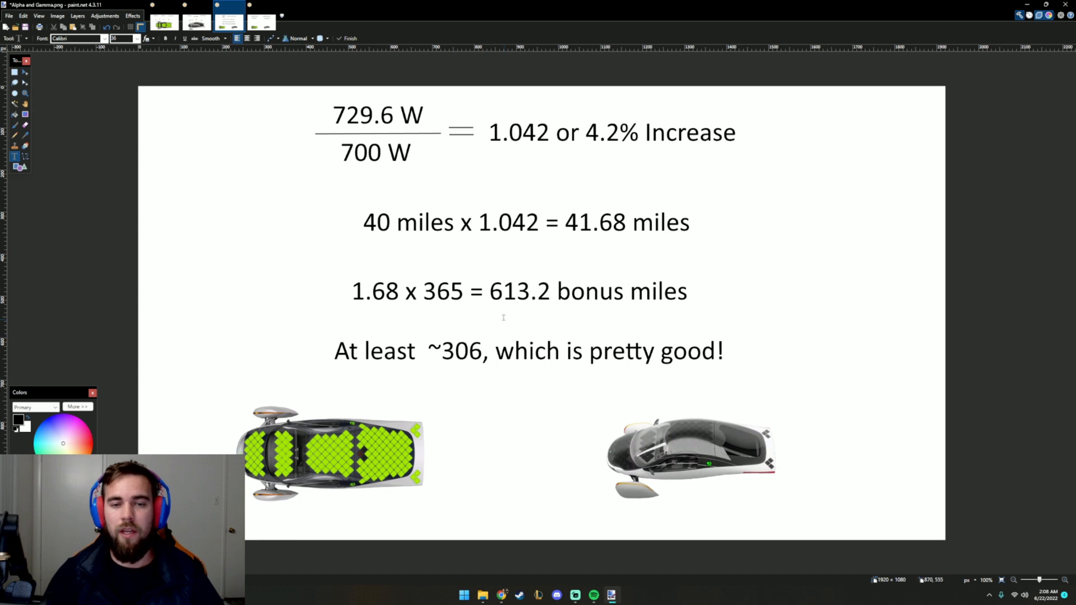